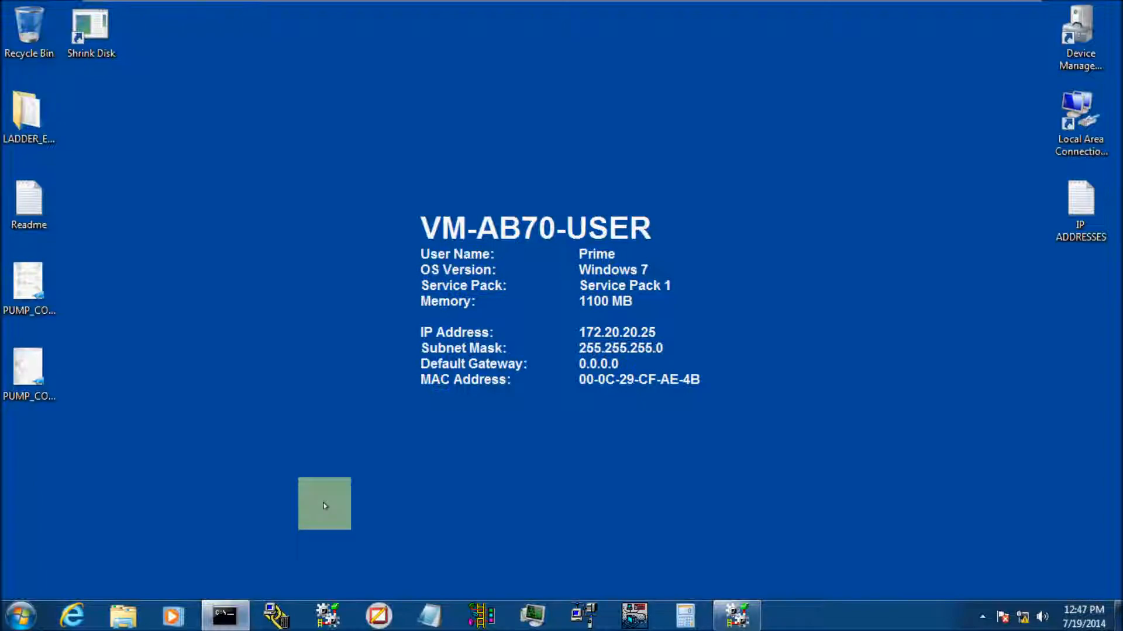
# Confirm the server's default network settings, keeping subnet mask 255.255.255.0
pyautogui.click(737, 614)
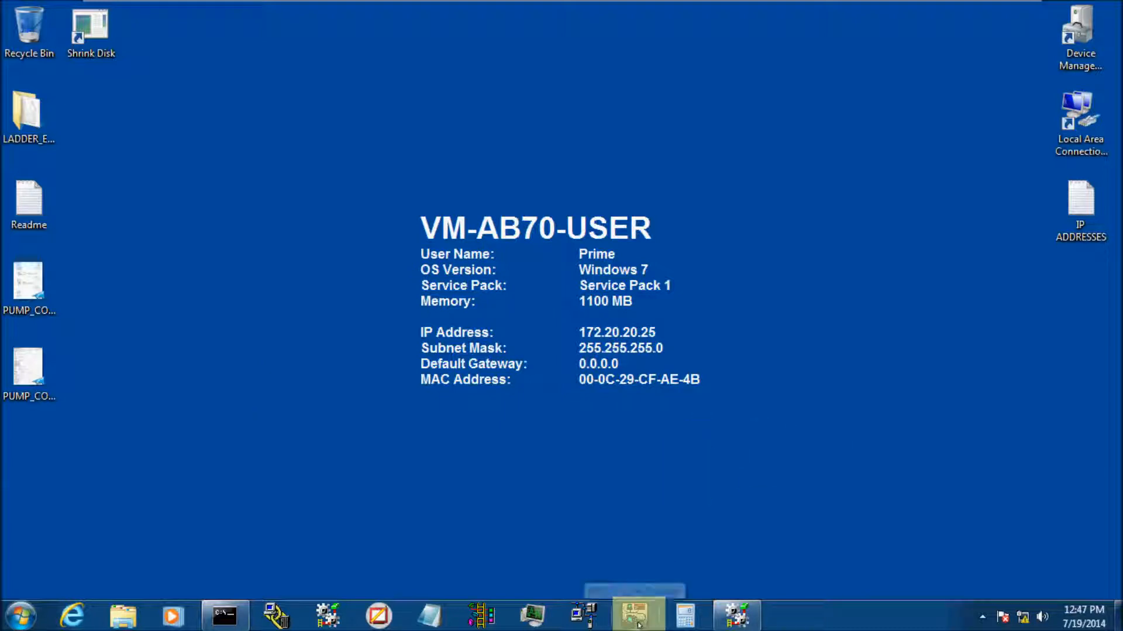
pyautogui.click(637, 620)
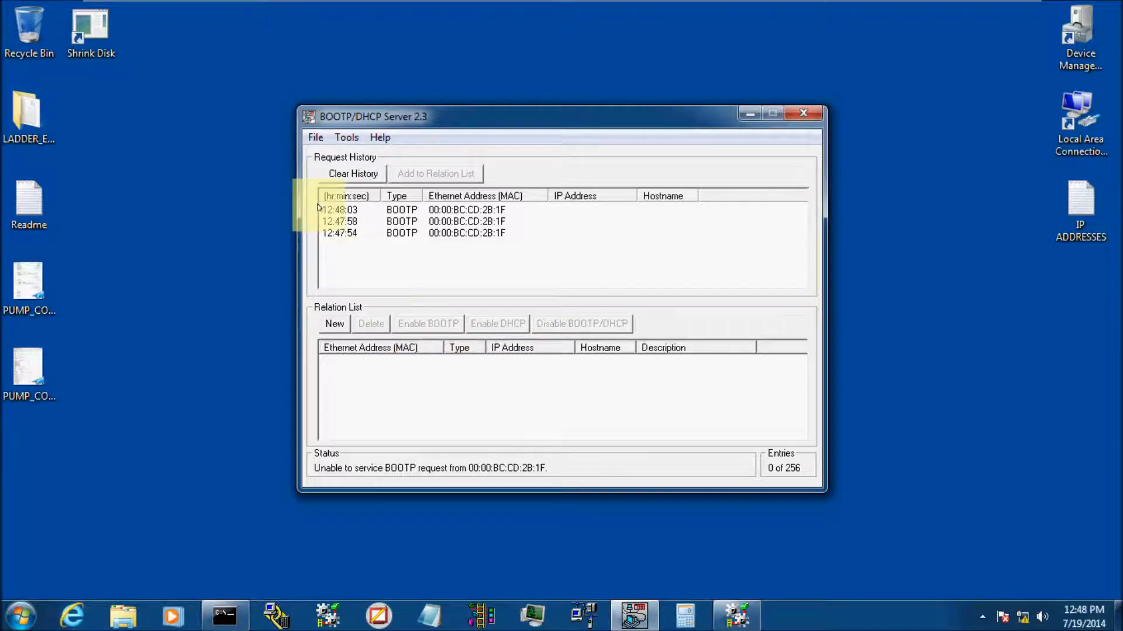
pyautogui.click(346, 138)
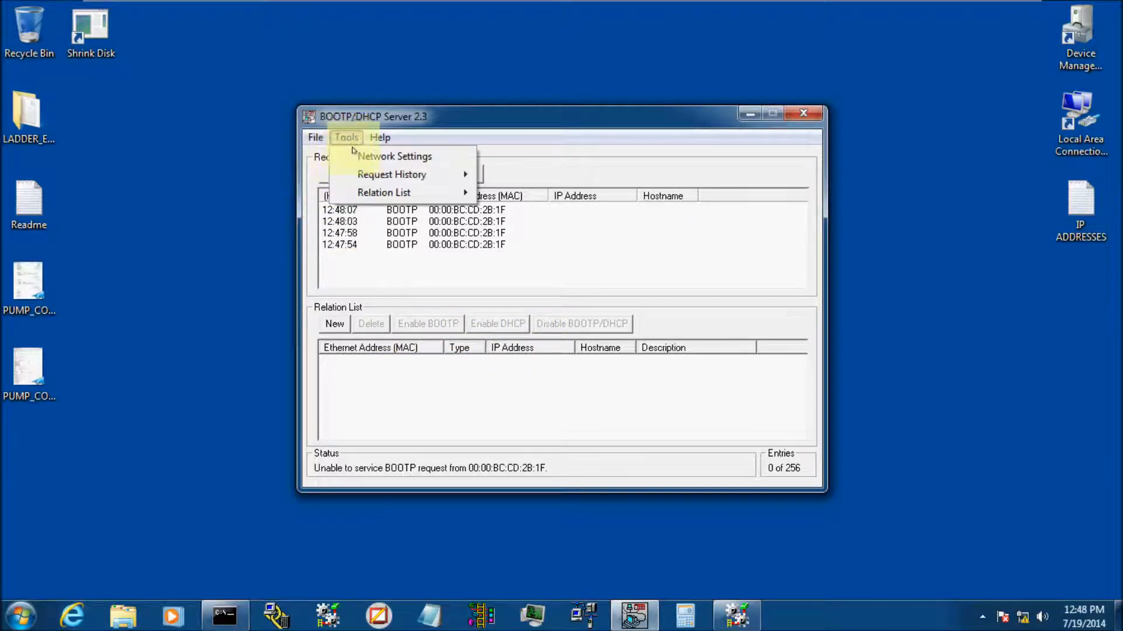
pyautogui.click(394, 157)
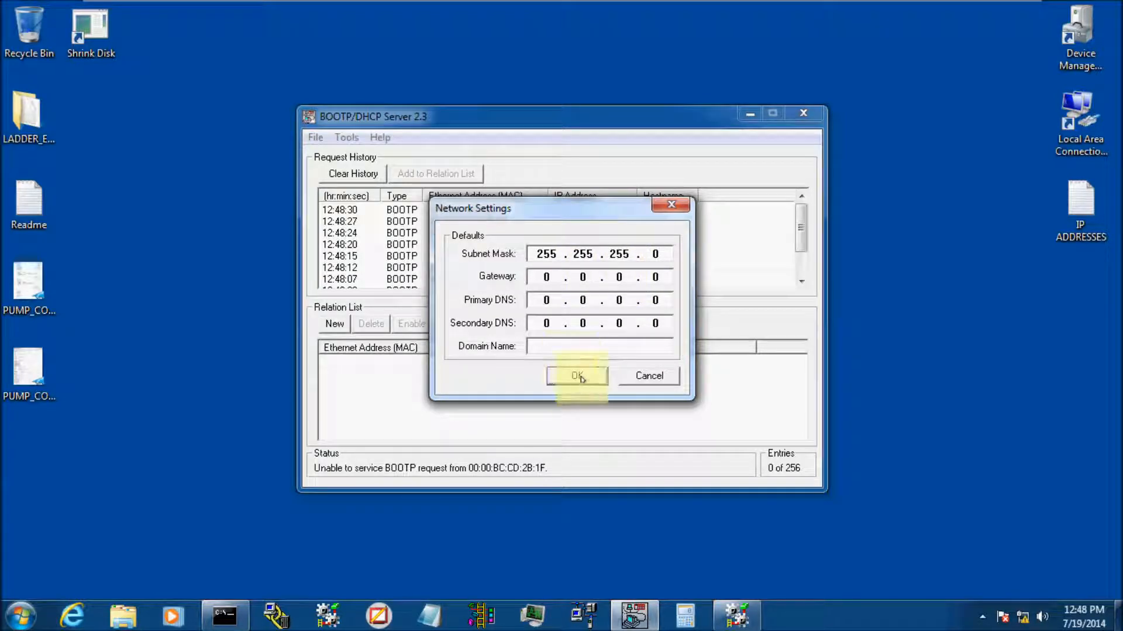
pyautogui.click(576, 377)
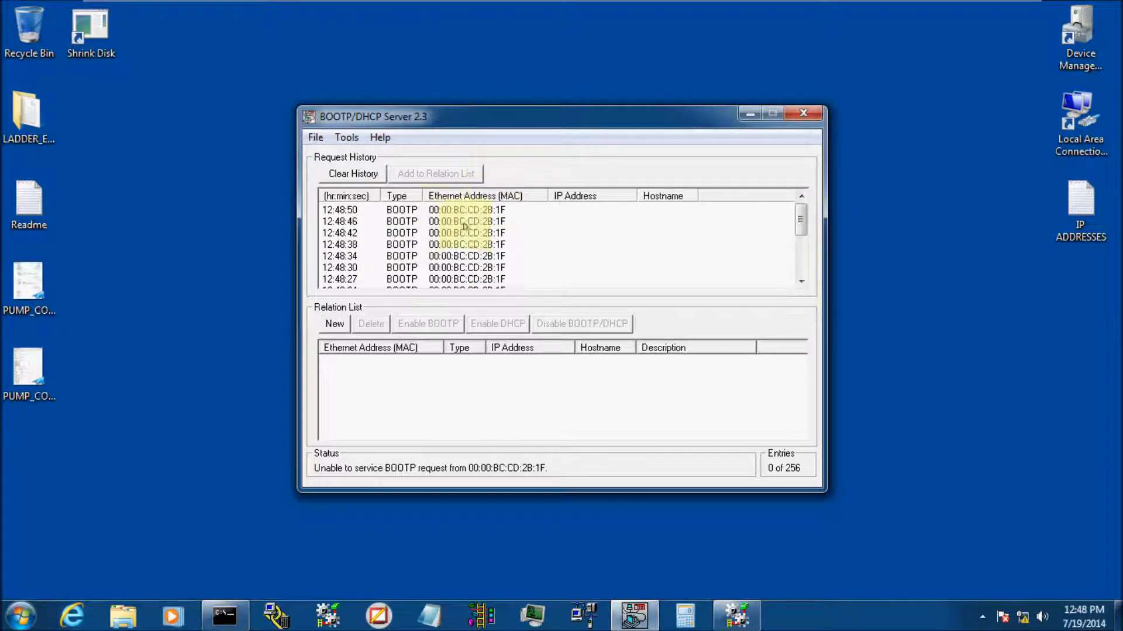
# Add a relation mapping MAC 00:00:BC:CD:2B:1F to 172.20.20.20, hostname CPX, description L32E
pyautogui.click(470, 233)
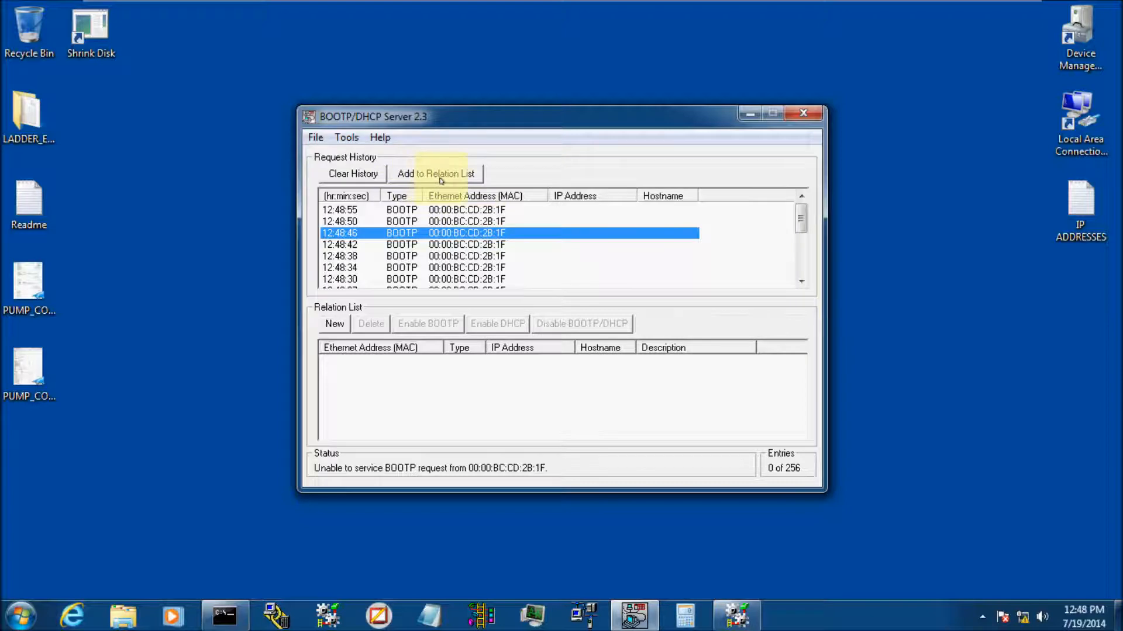
pyautogui.click(435, 173)
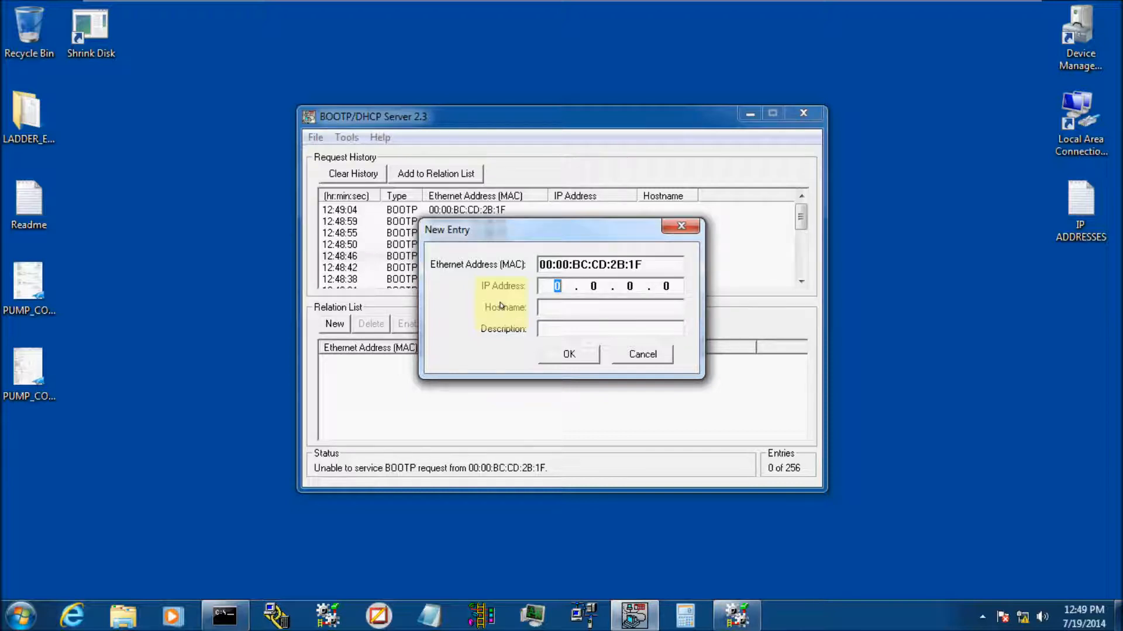
pyautogui.write('172 .')
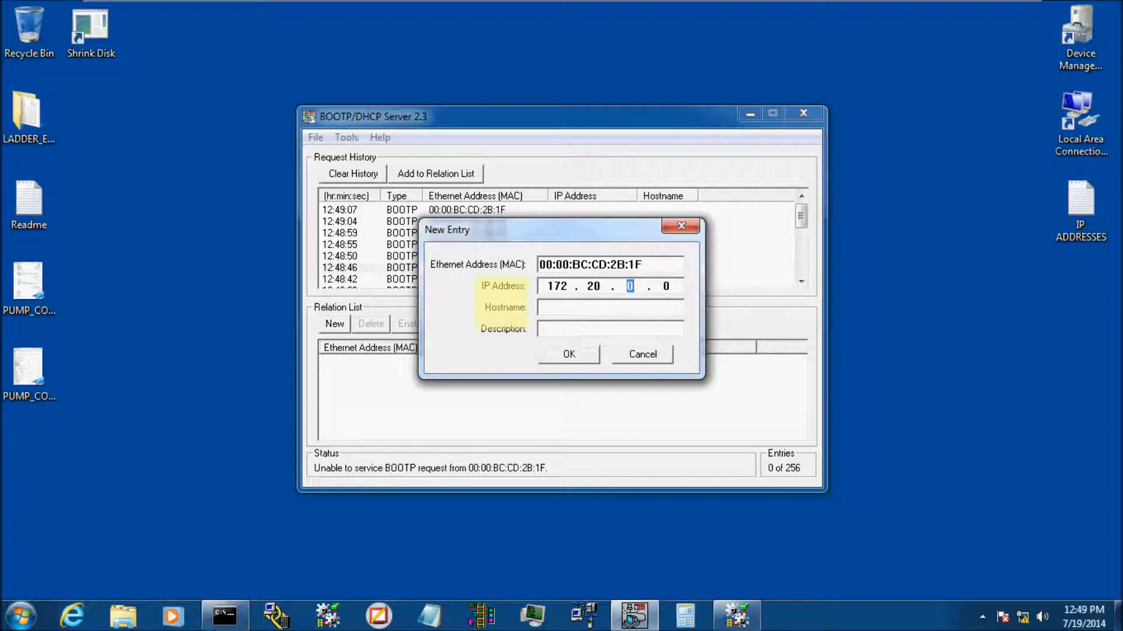
pyautogui.write('20')
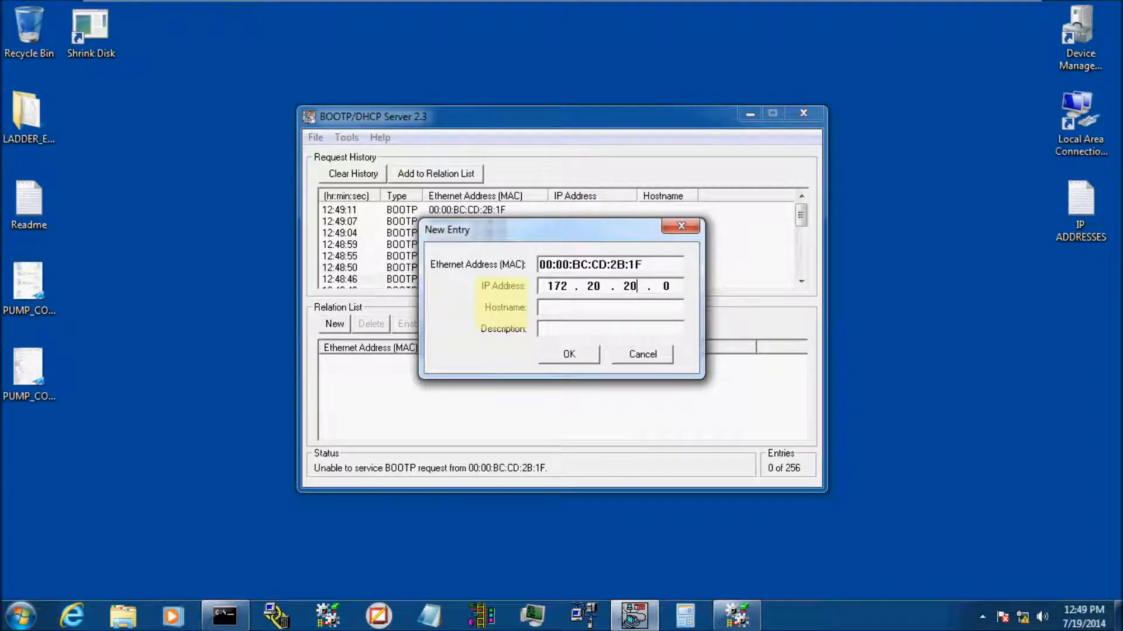
pyautogui.write('20')
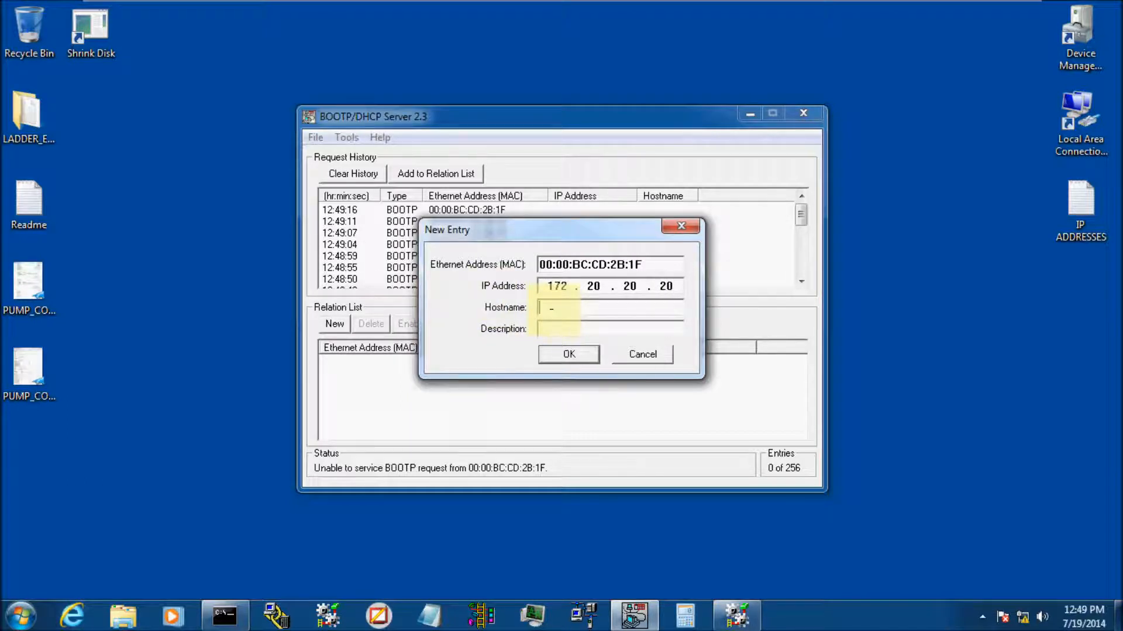
pyautogui.write('CPX')
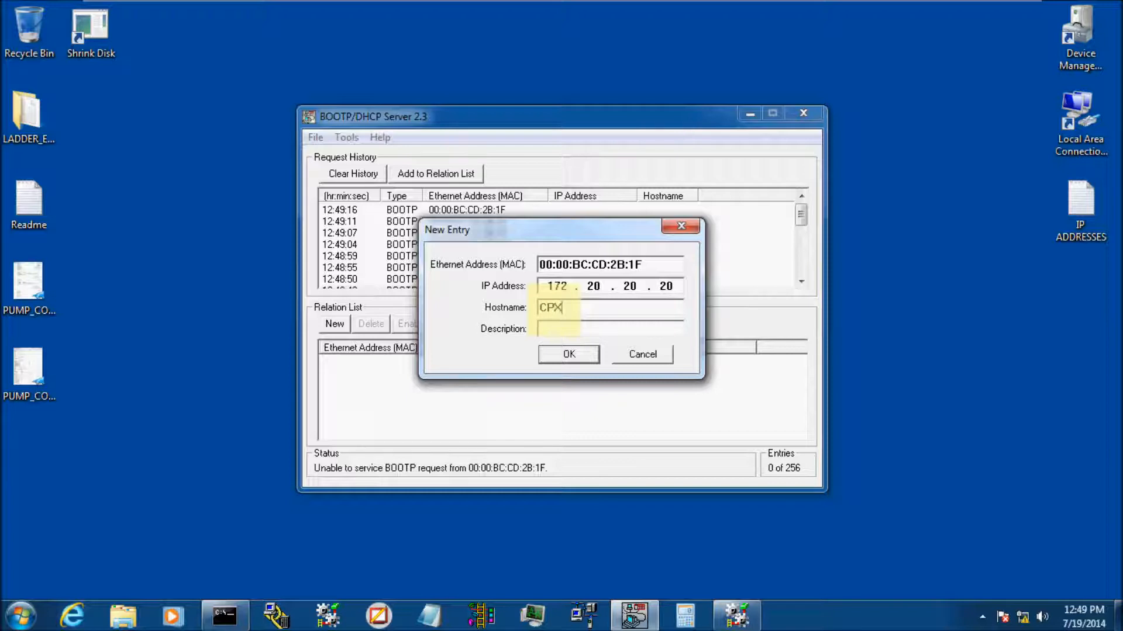
pyautogui.write('-')
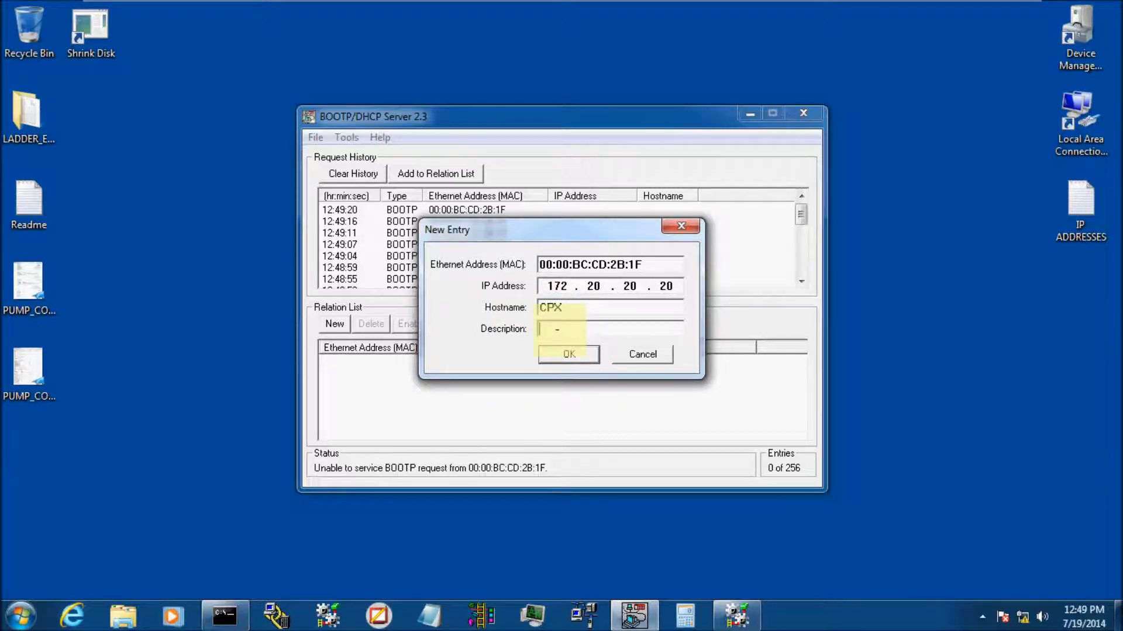
pyautogui.write('L32E')
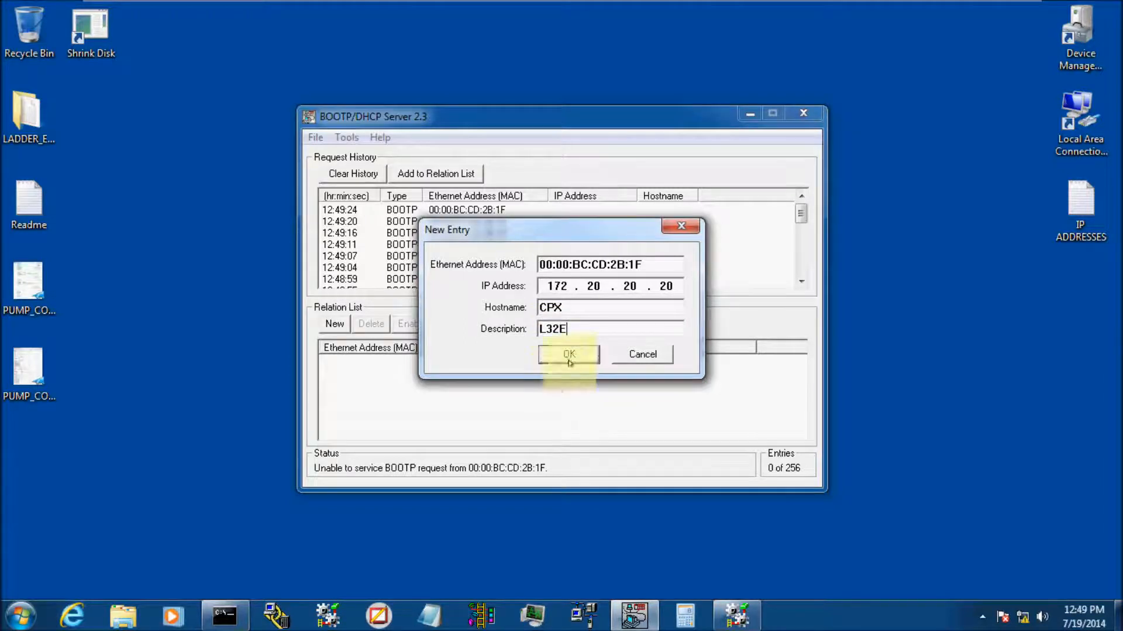
pyautogui.click(568, 354)
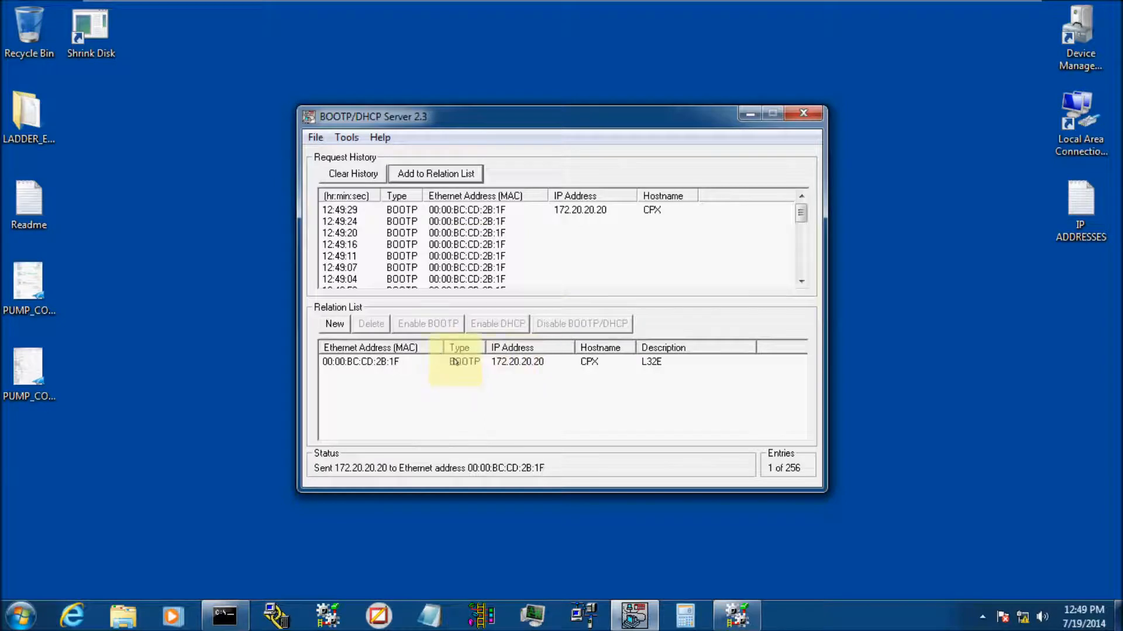
pyautogui.click(523, 362)
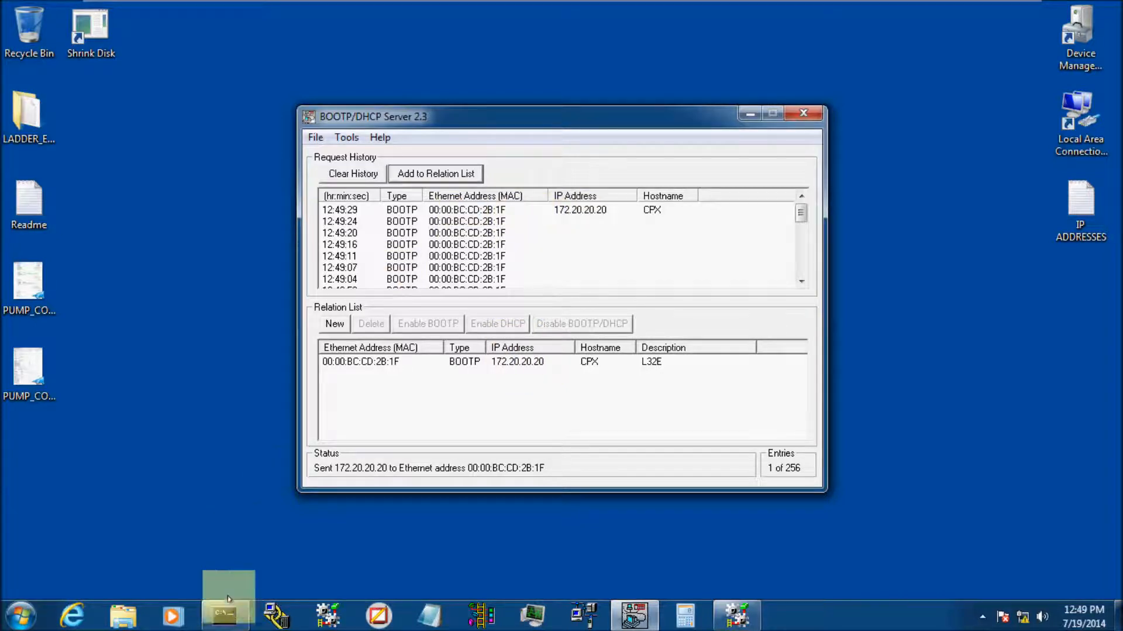
# Ping 172.20.20.20 from Command Prompt, see the replies, then close the prompt
pyautogui.click(222, 615)
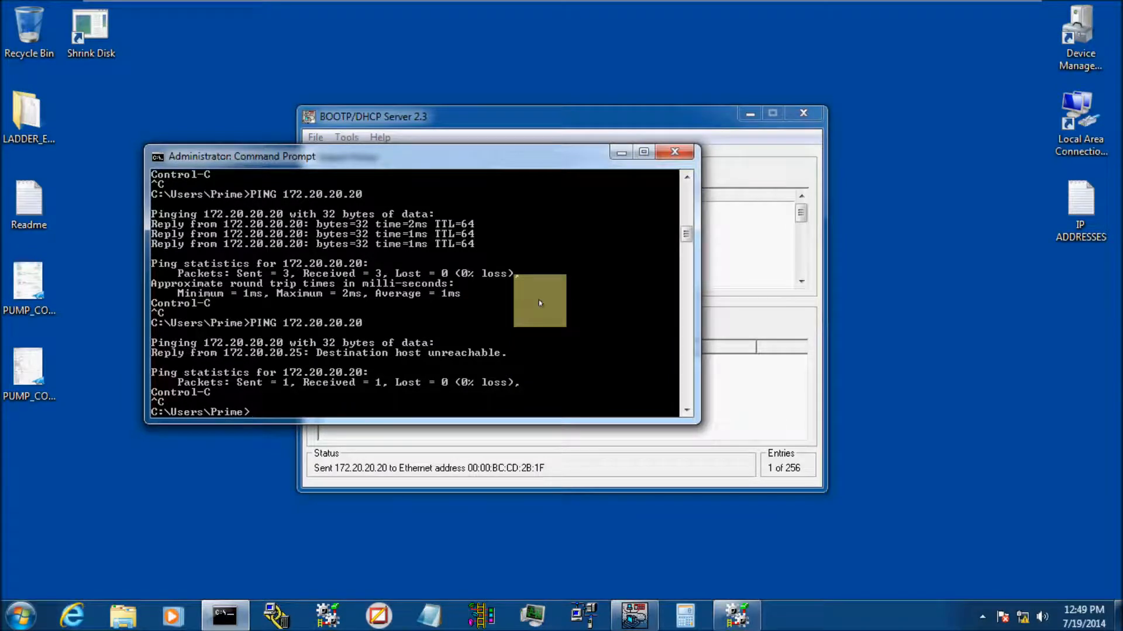
pyautogui.write('PING 172.20.20.20')
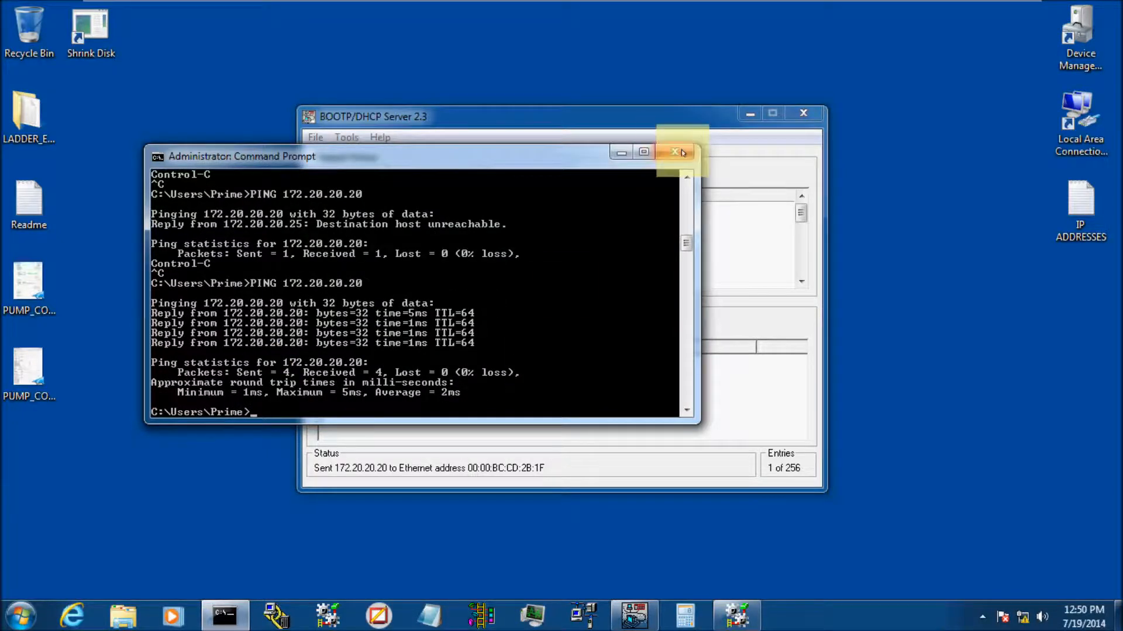
pyautogui.click(675, 152)
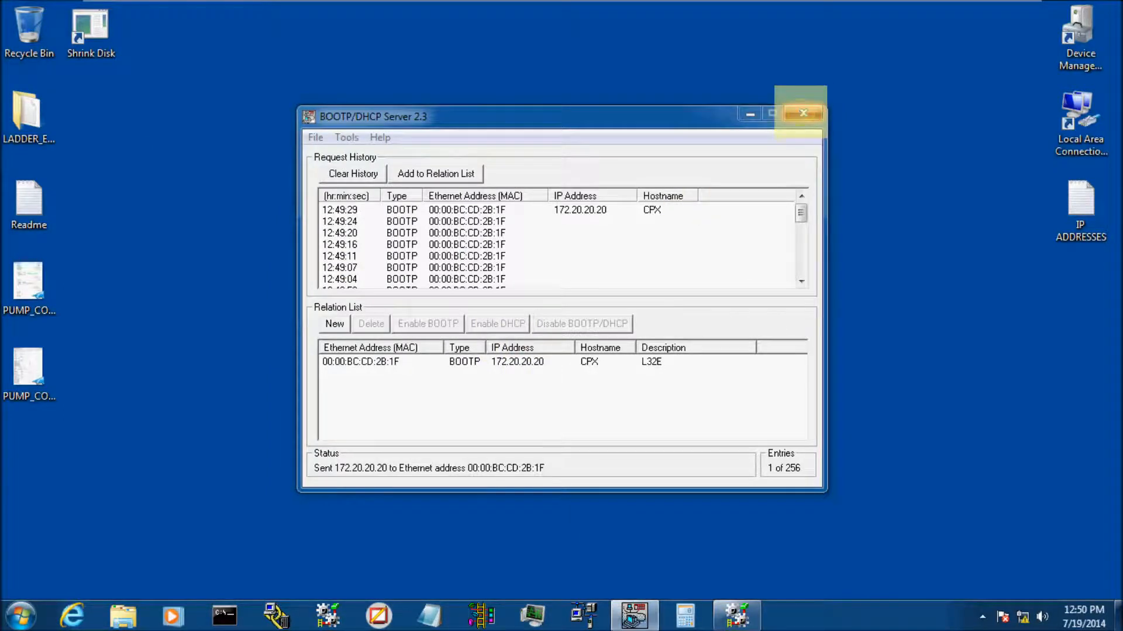
# Close the BOOTP/DHCP Server without saving and switch back to RSLogix 5000
pyautogui.click(804, 113)
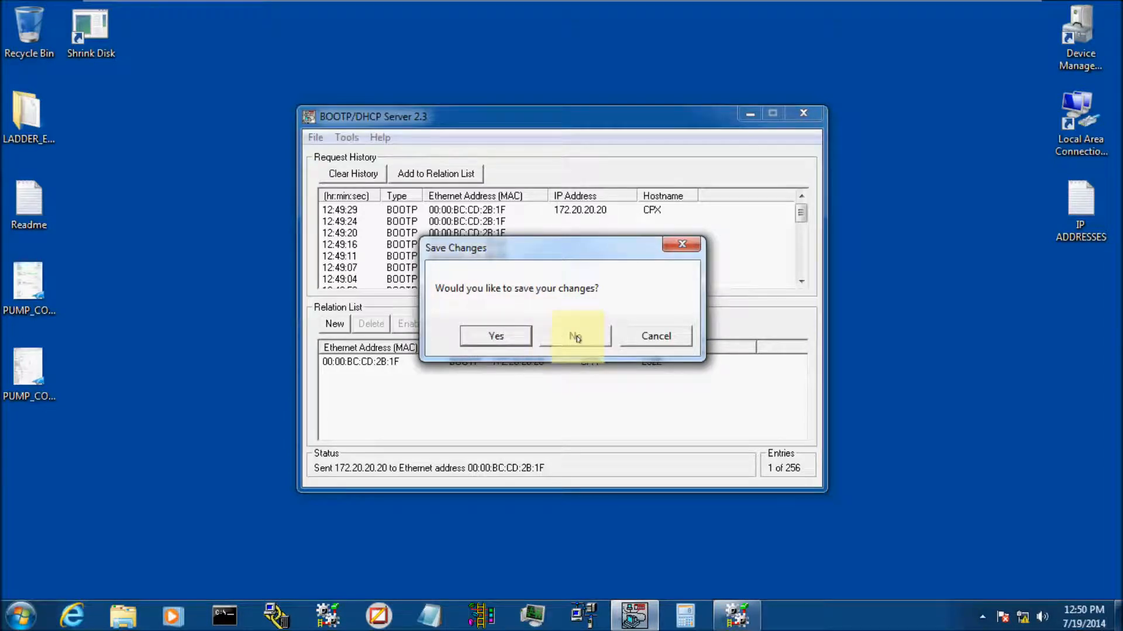
pyautogui.click(574, 337)
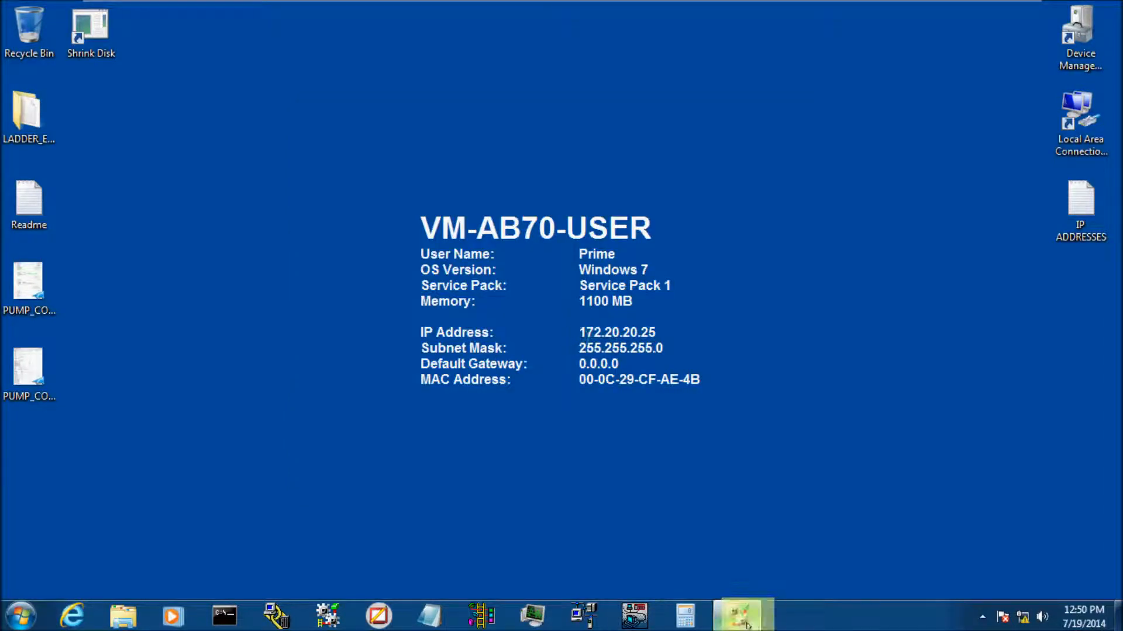
pyautogui.click(739, 618)
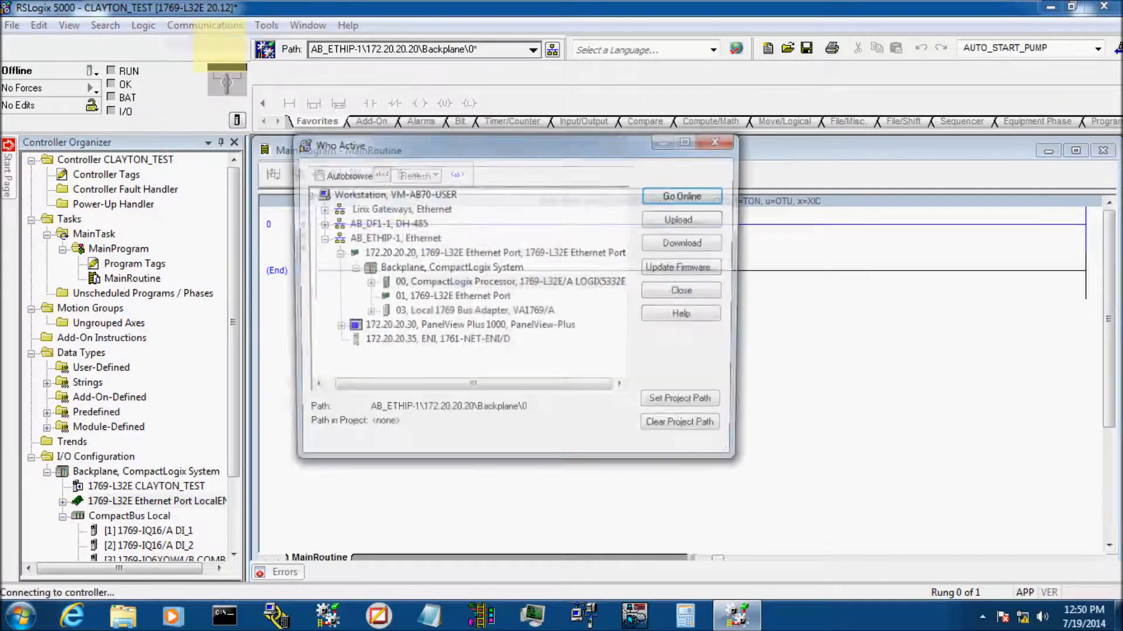
# Go online with the 1769-L32E at 172.20.20.20 and download CLAYTON_TEST to it
pyautogui.click(503, 282)
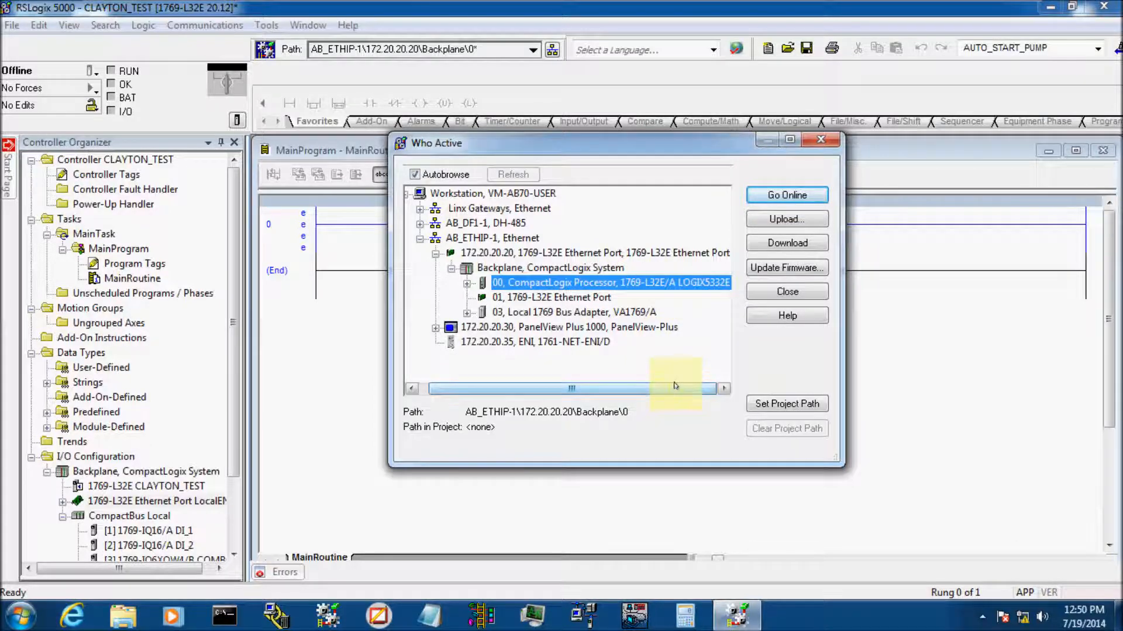
pyautogui.moveTo(780, 176)
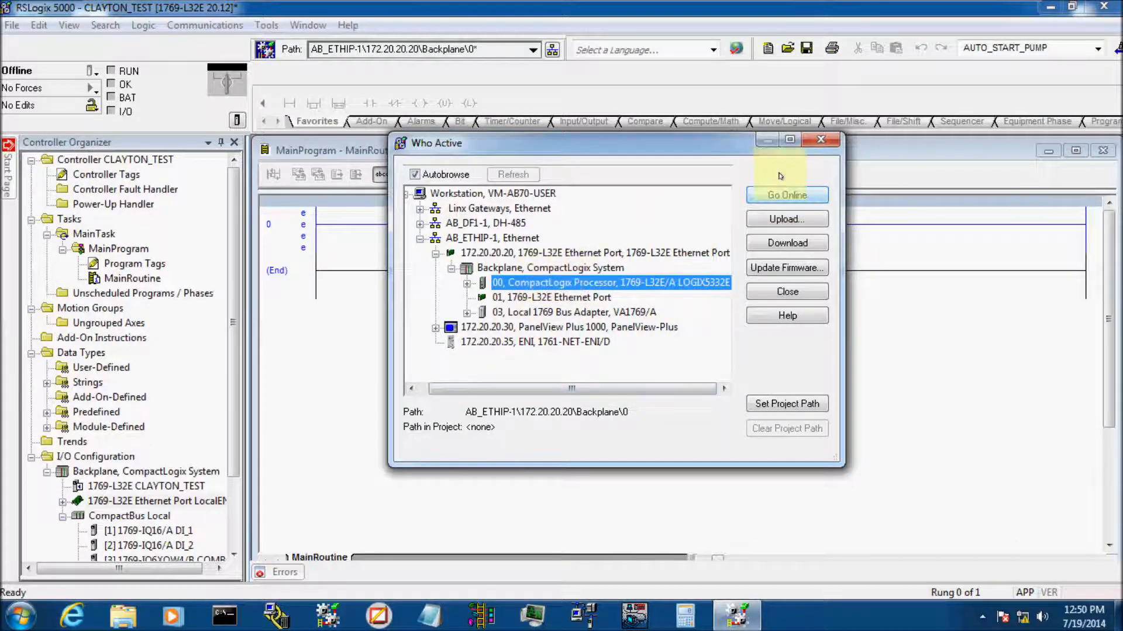
pyautogui.click(787, 195)
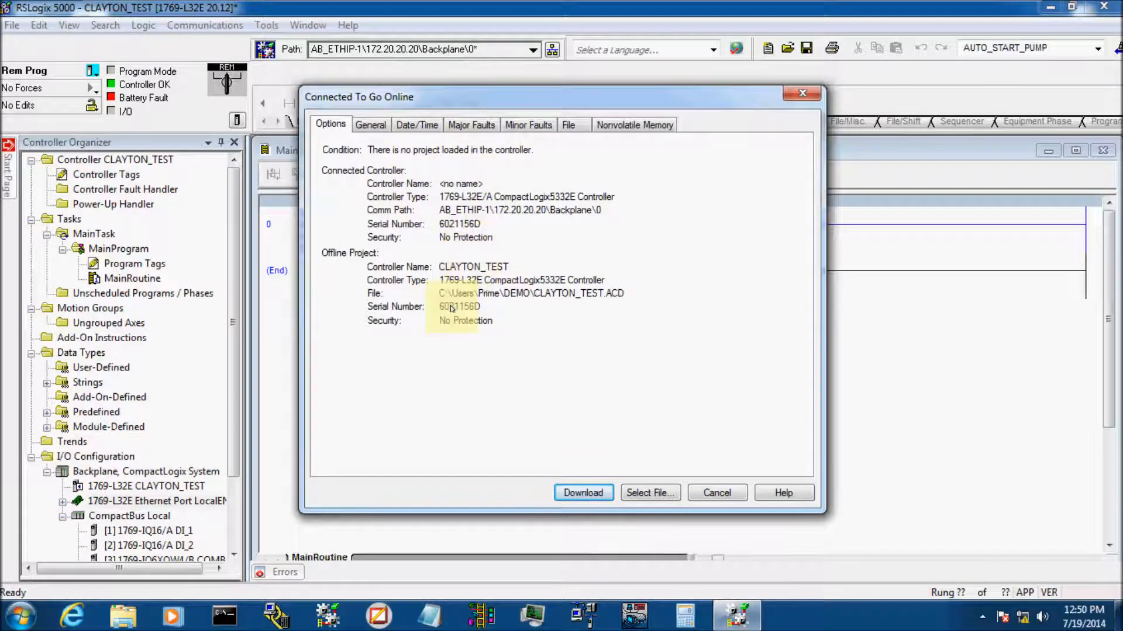
pyautogui.moveTo(584, 493)
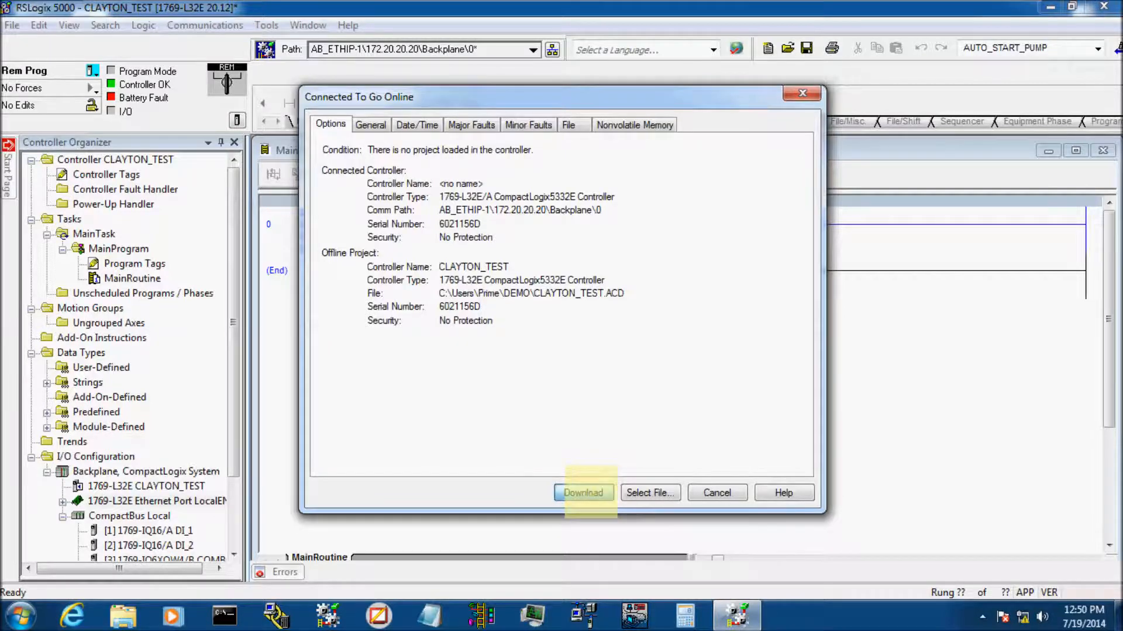
pyautogui.click(583, 493)
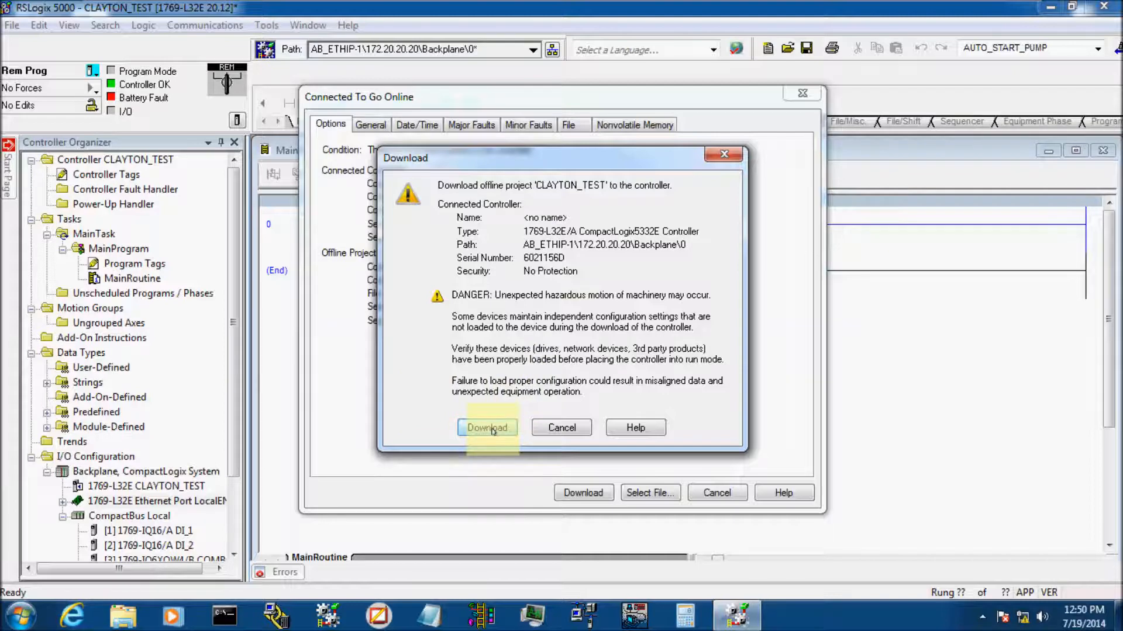
pyautogui.click(487, 428)
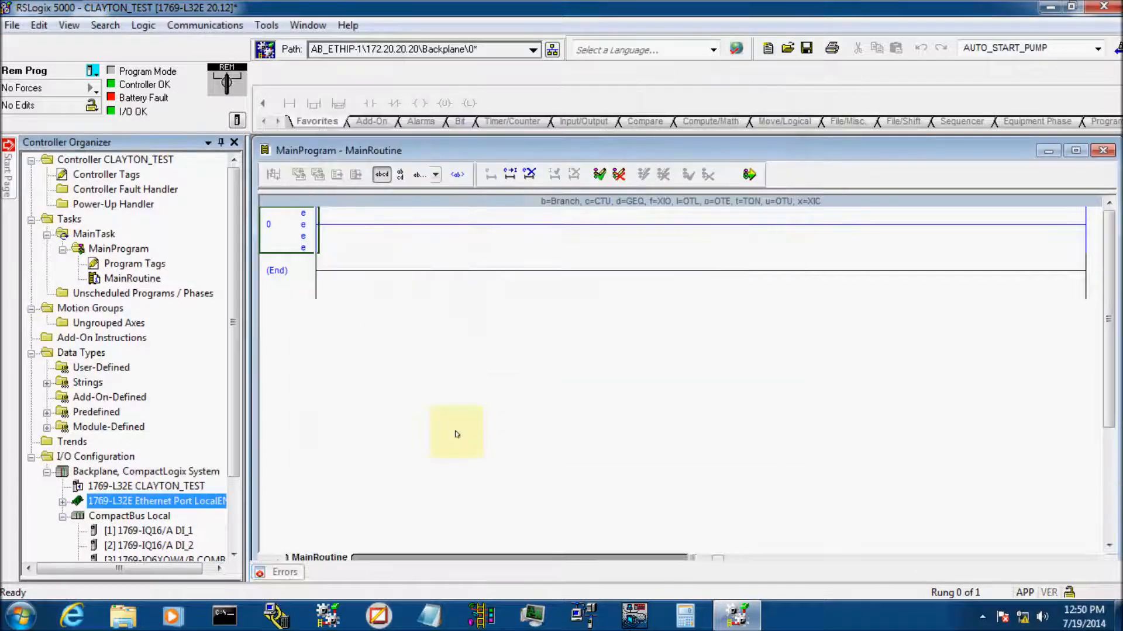
# Show Module Properties for the 1769-L32E Ethernet Port LocalENB under I/O Configuration
pyautogui.scroll(-3)
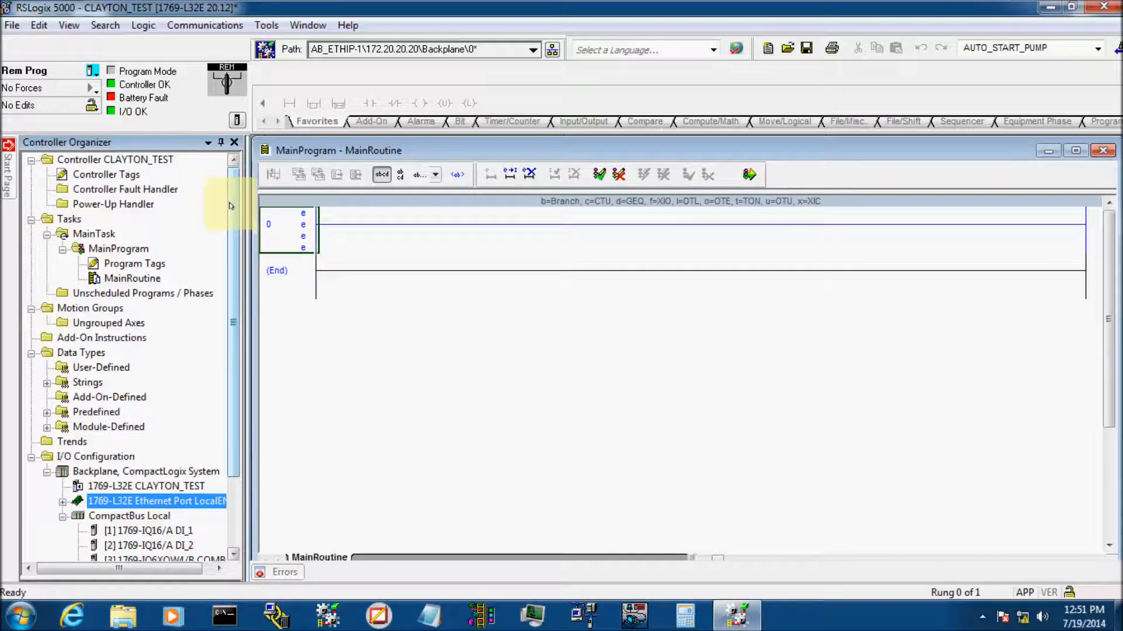
pyautogui.scroll(-3)
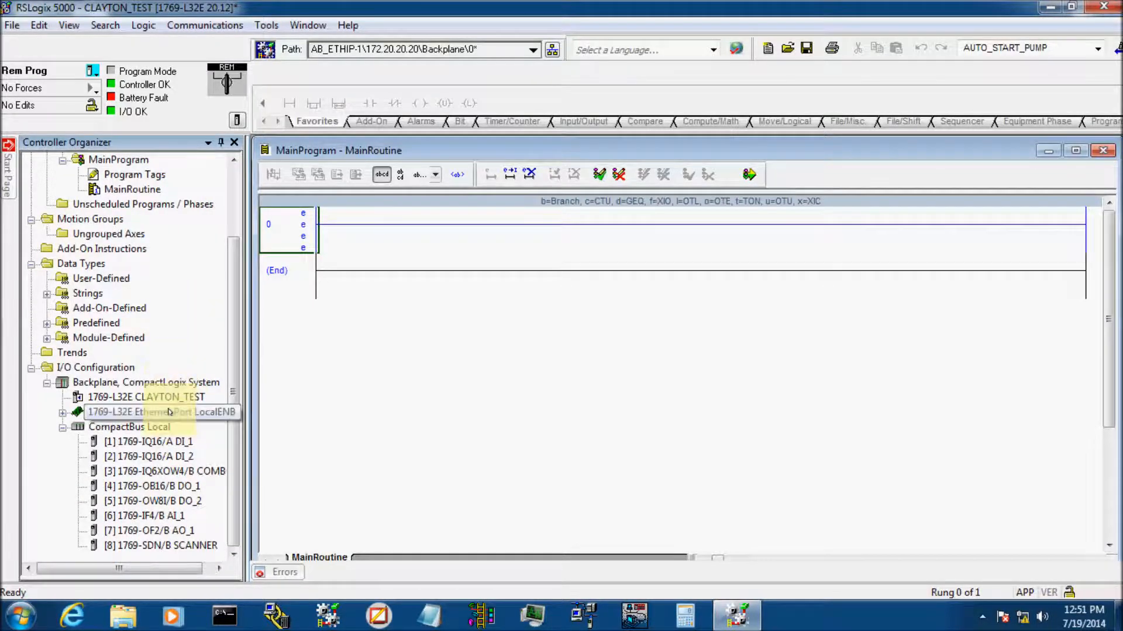
pyautogui.doubleClick(146, 411)
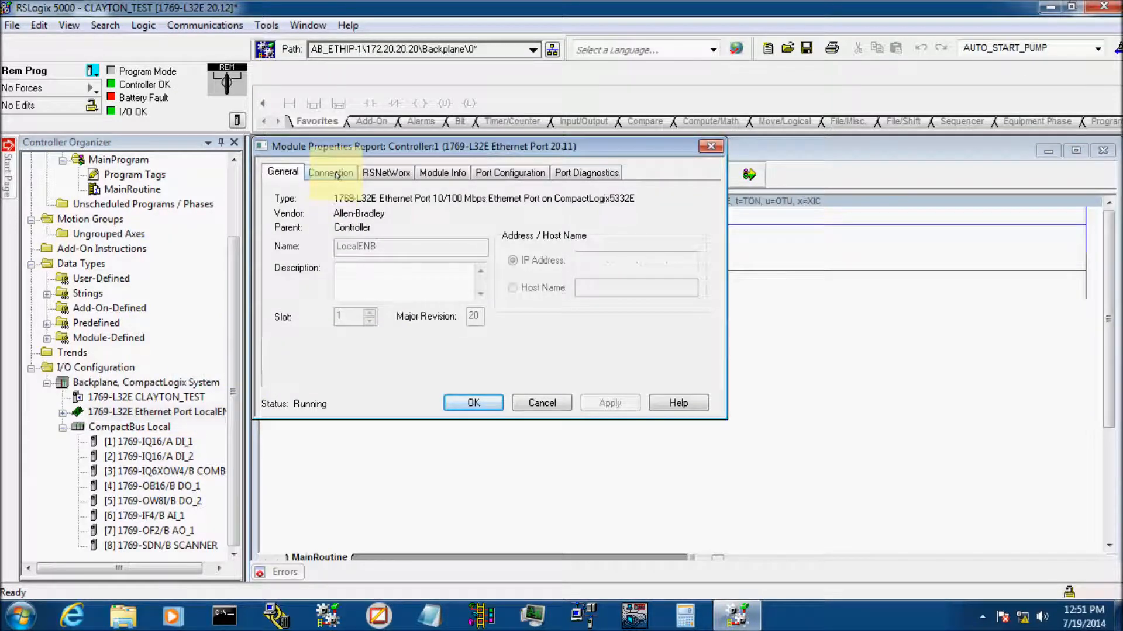
# Uncheck Enable BOOTP in Port Configuration and apply it with Set
pyautogui.click(510, 172)
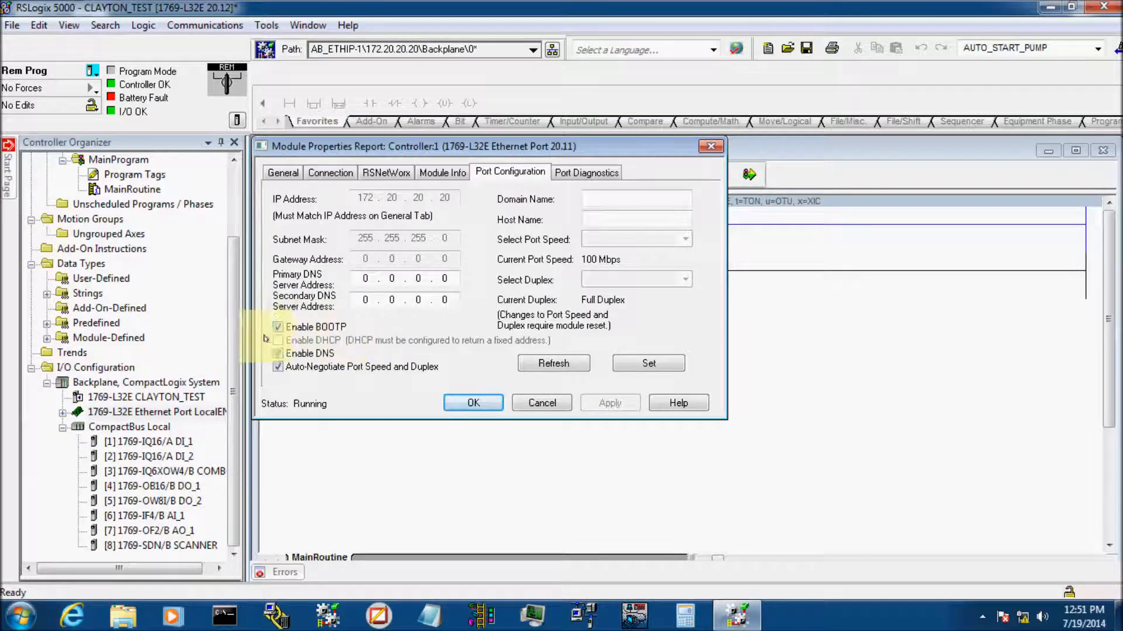
pyautogui.click(278, 328)
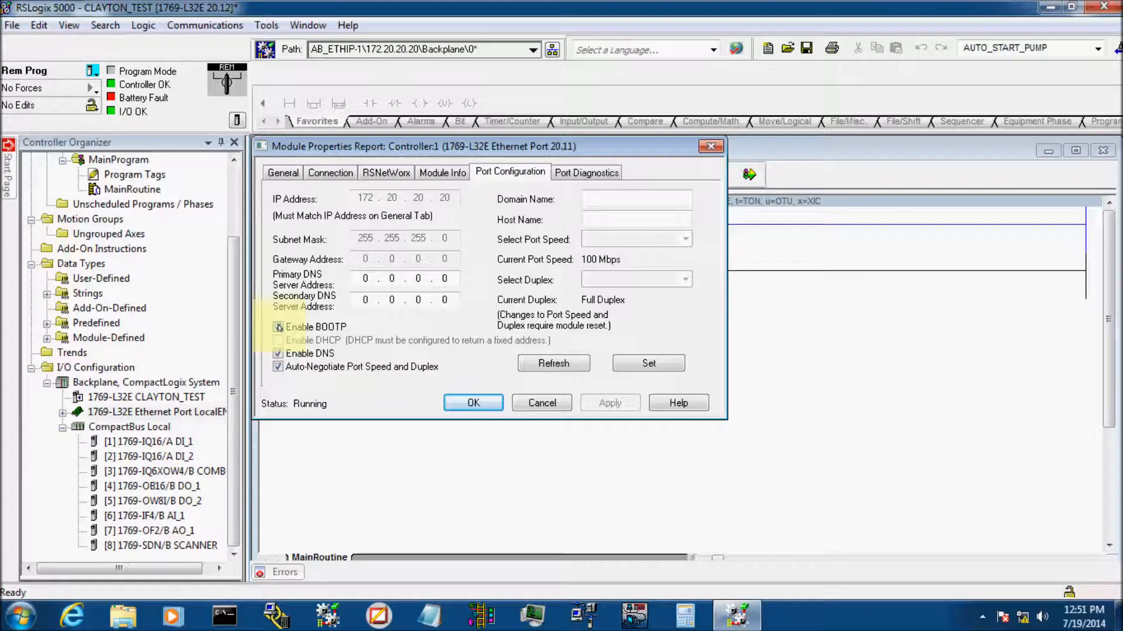
pyautogui.click(278, 328)
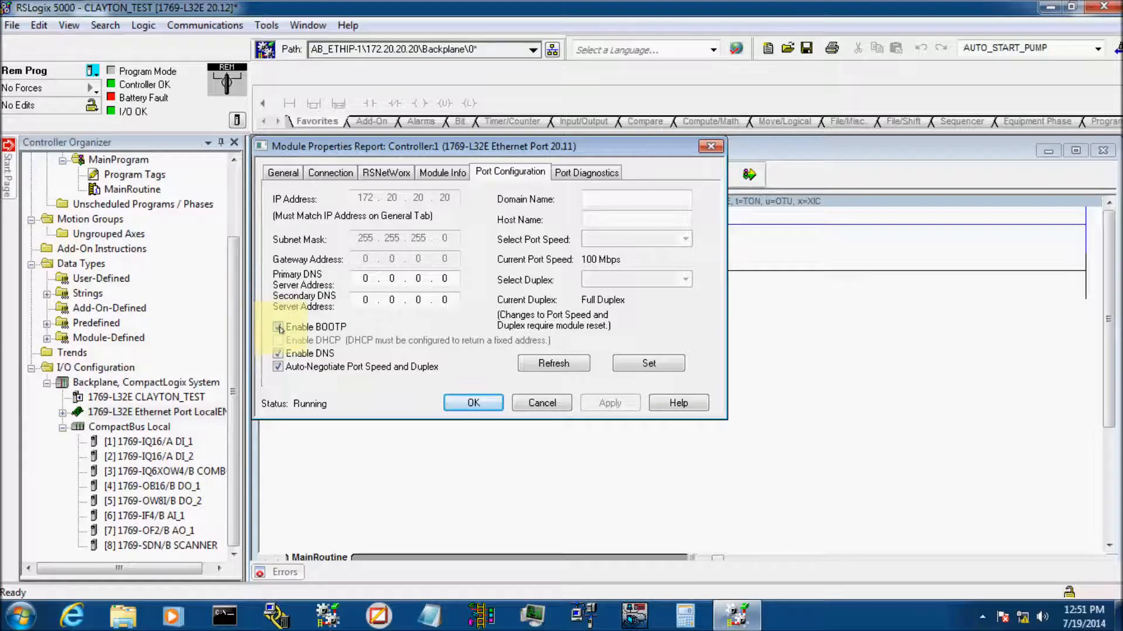
pyautogui.click(279, 327)
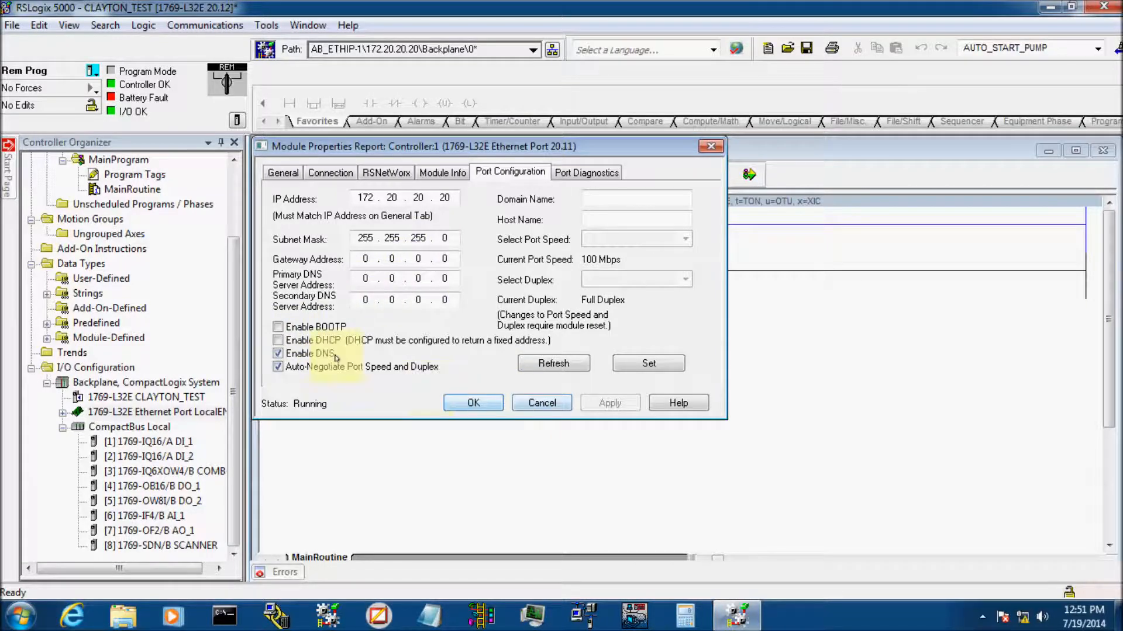
pyautogui.click(277, 327)
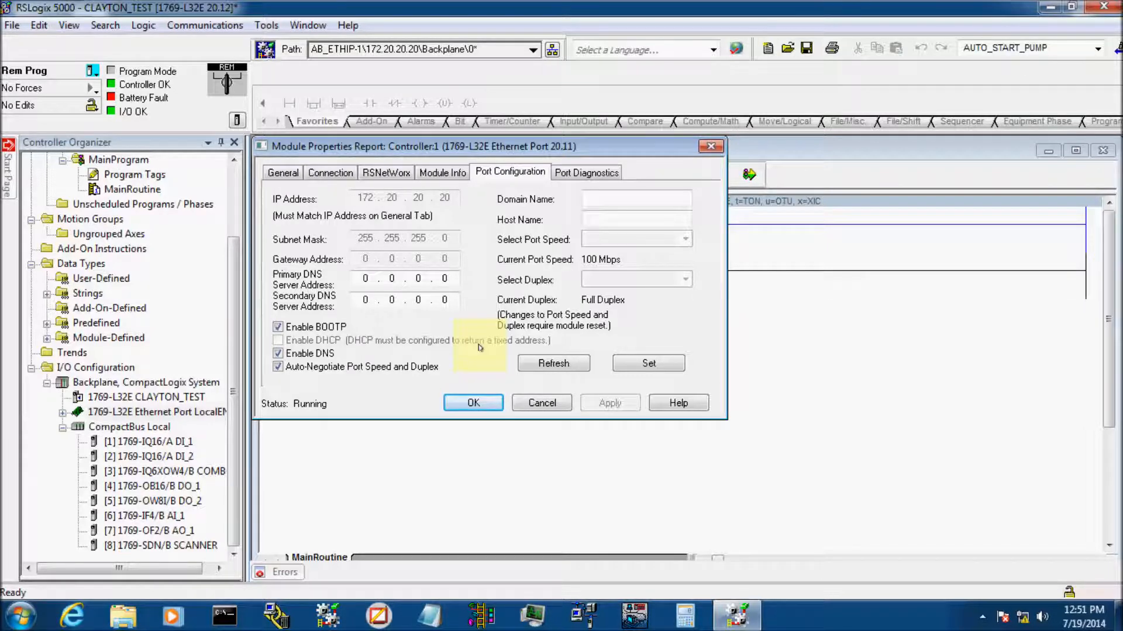
pyautogui.moveTo(470, 373)
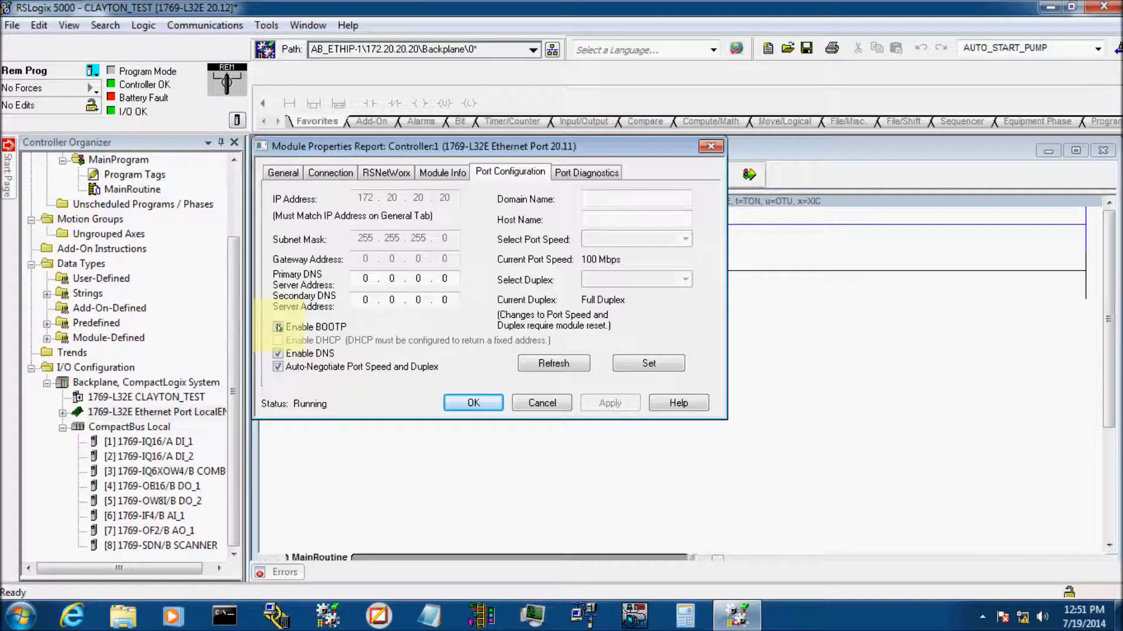
pyautogui.click(277, 328)
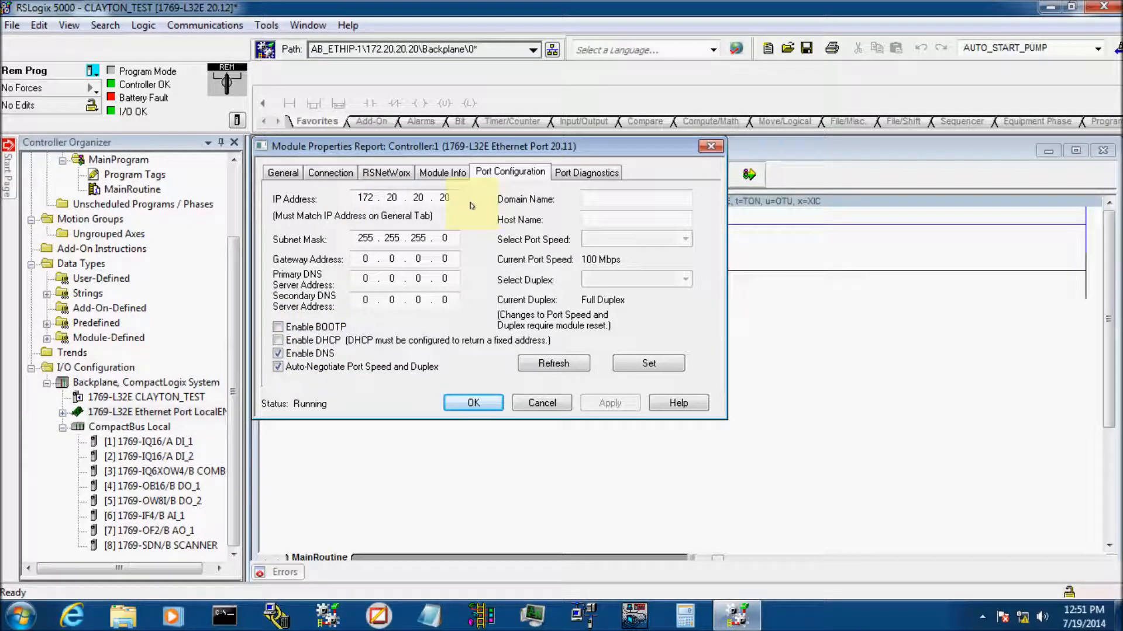
pyautogui.moveTo(665, 364)
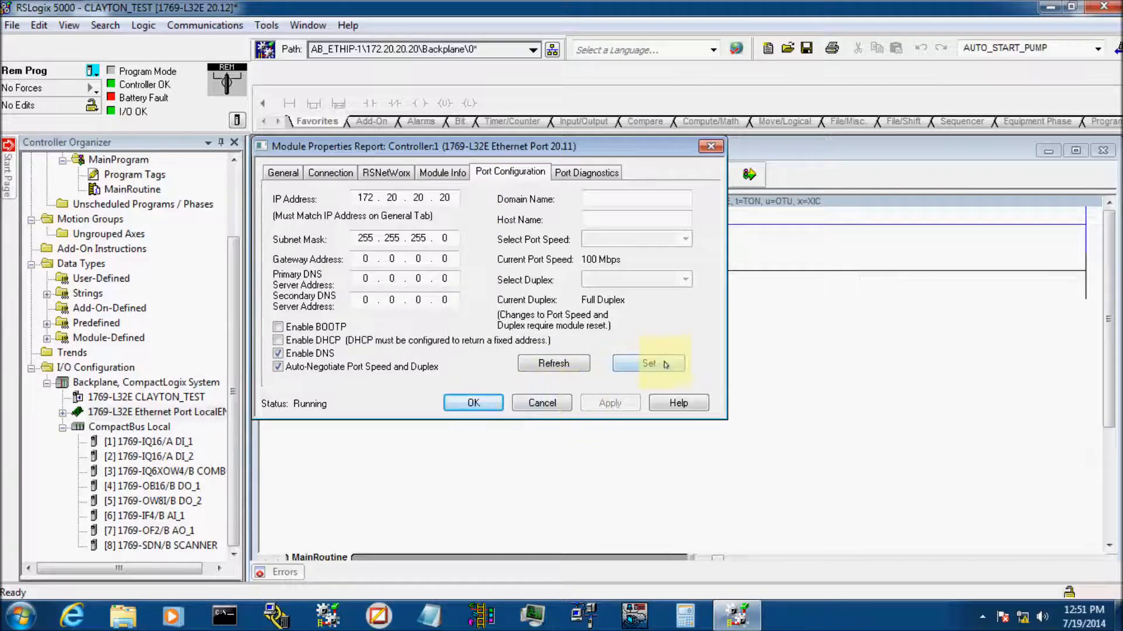
pyautogui.click(650, 363)
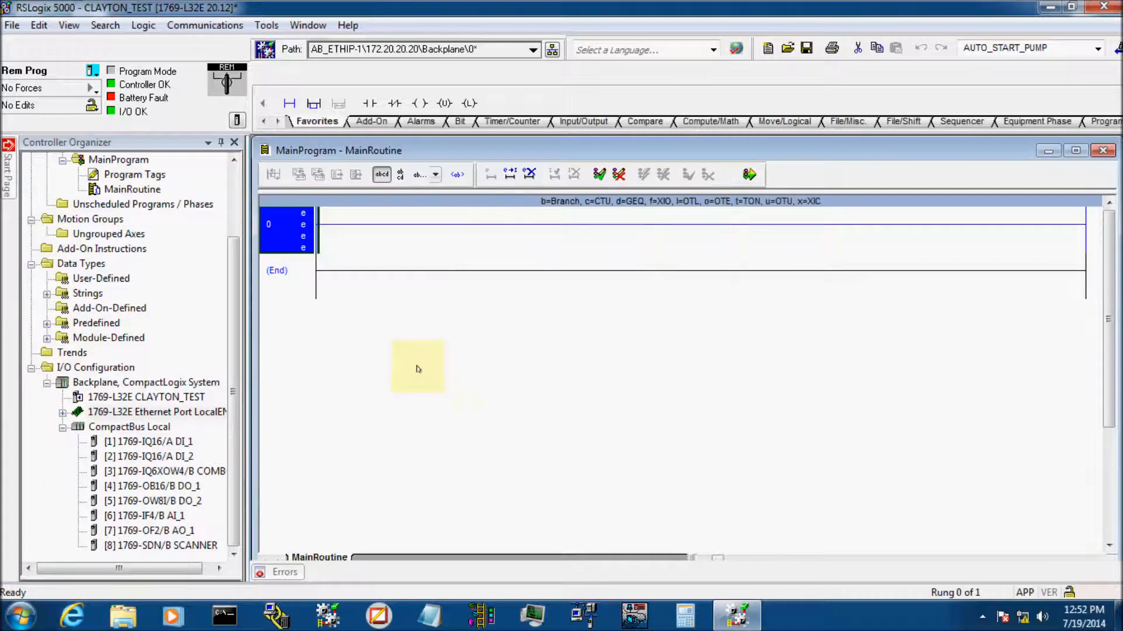
pyautogui.moveTo(386, 315)
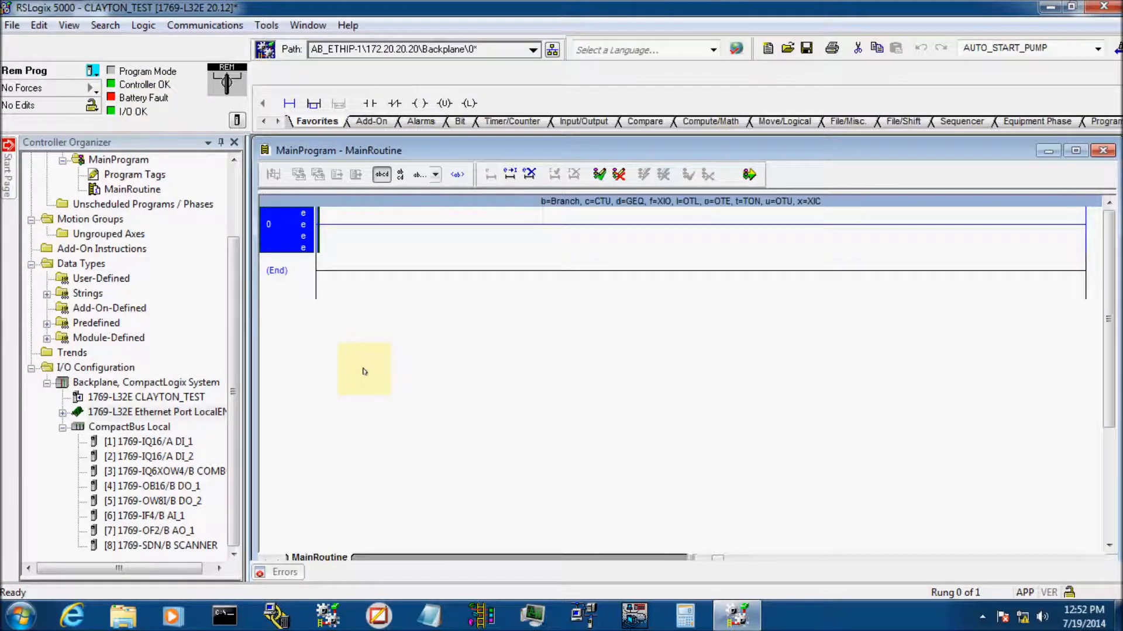
pyautogui.moveTo(352, 377)
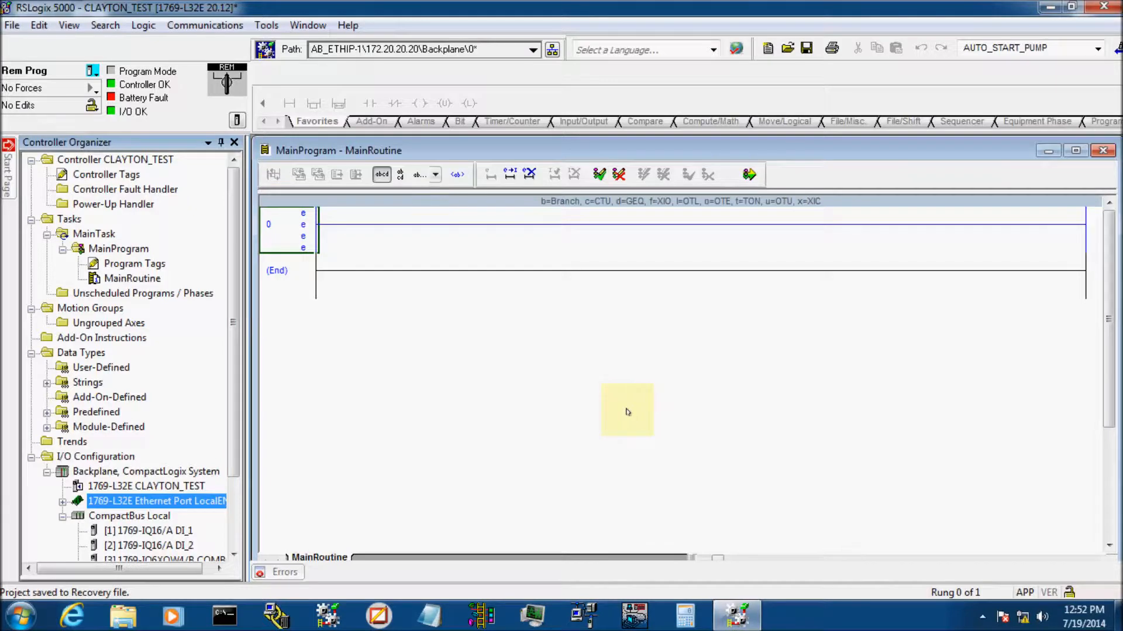
pyautogui.moveTo(891, 248)
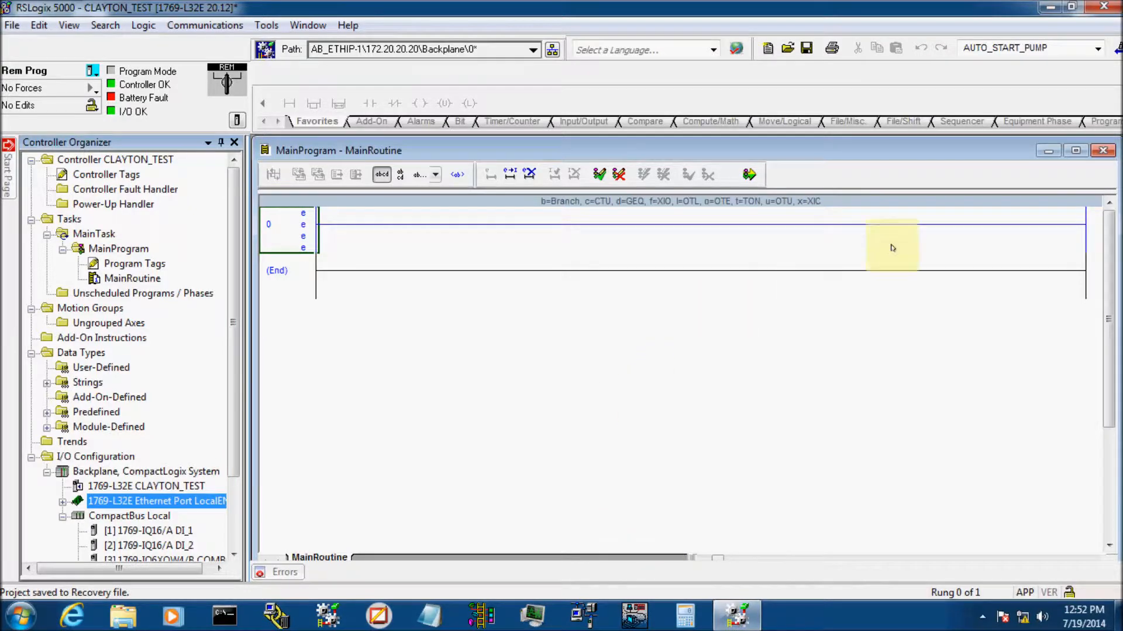